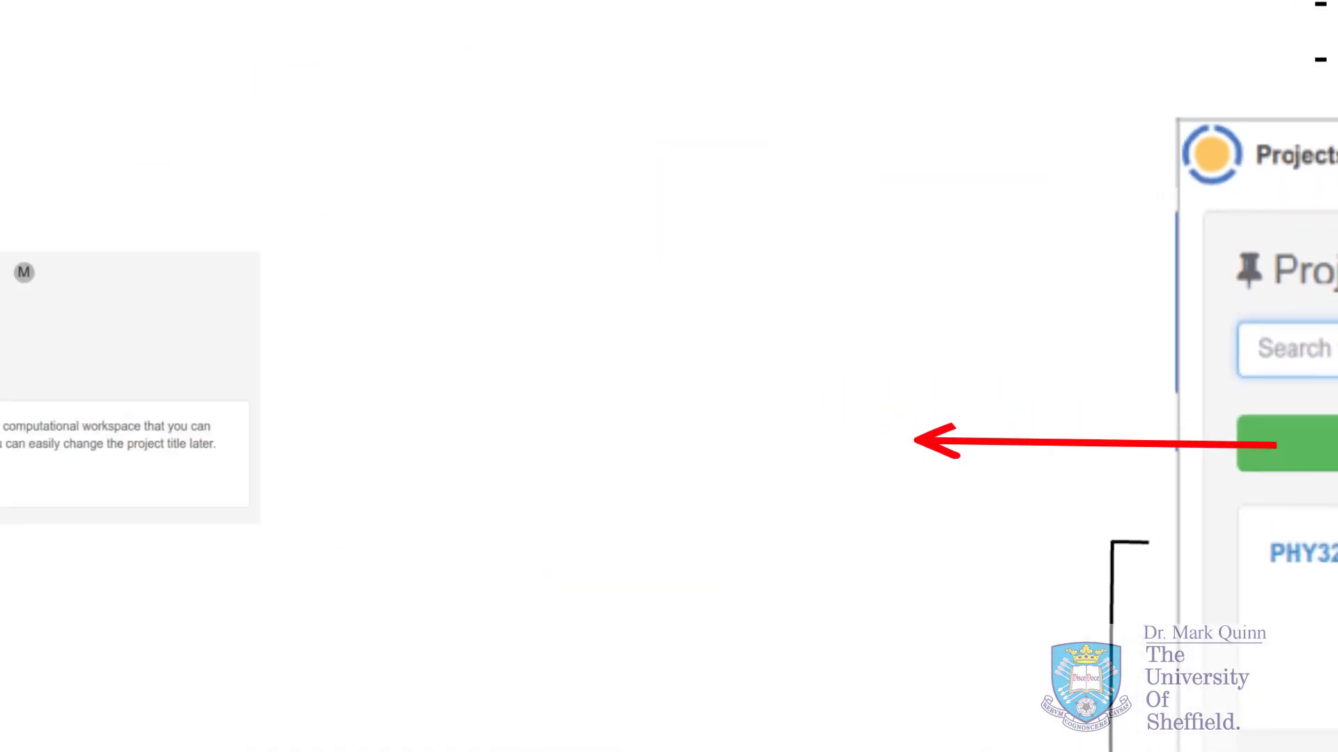
- Create a new project titled 'Analysis'
type("Analysis")
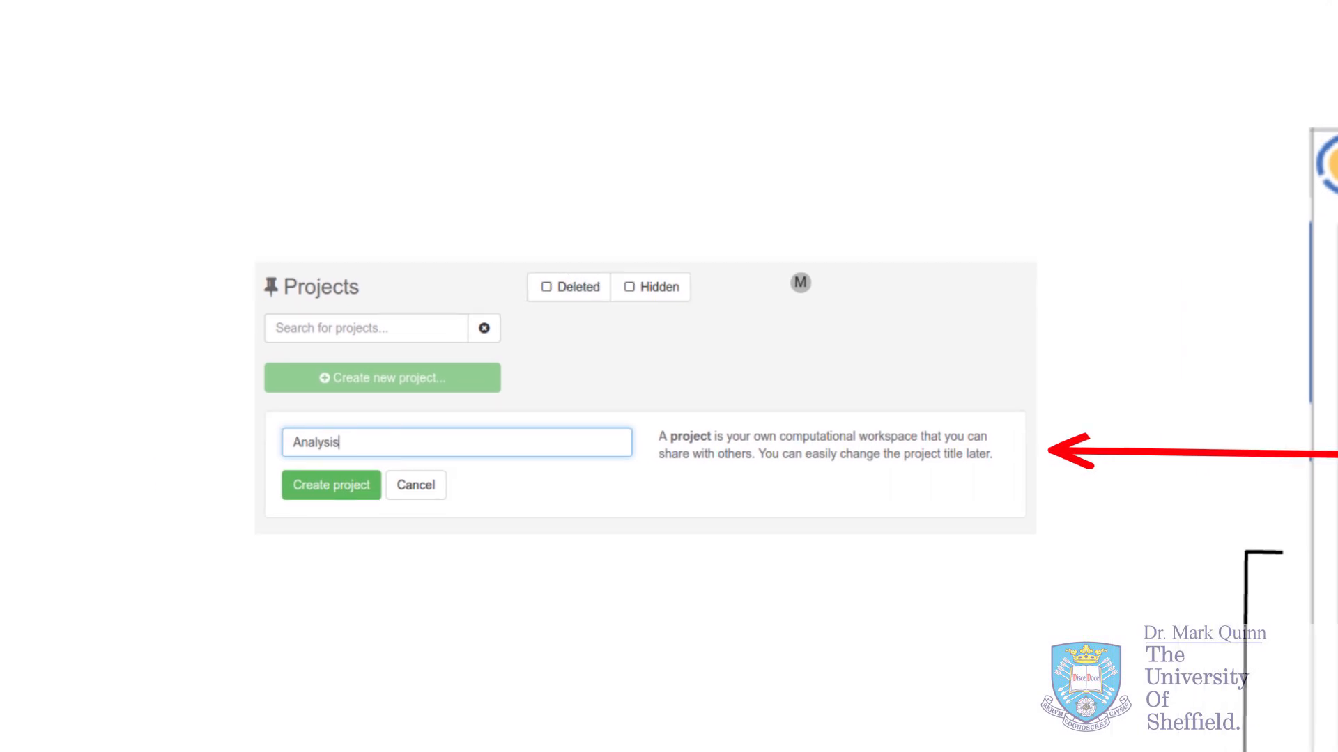
left_click(330, 485)
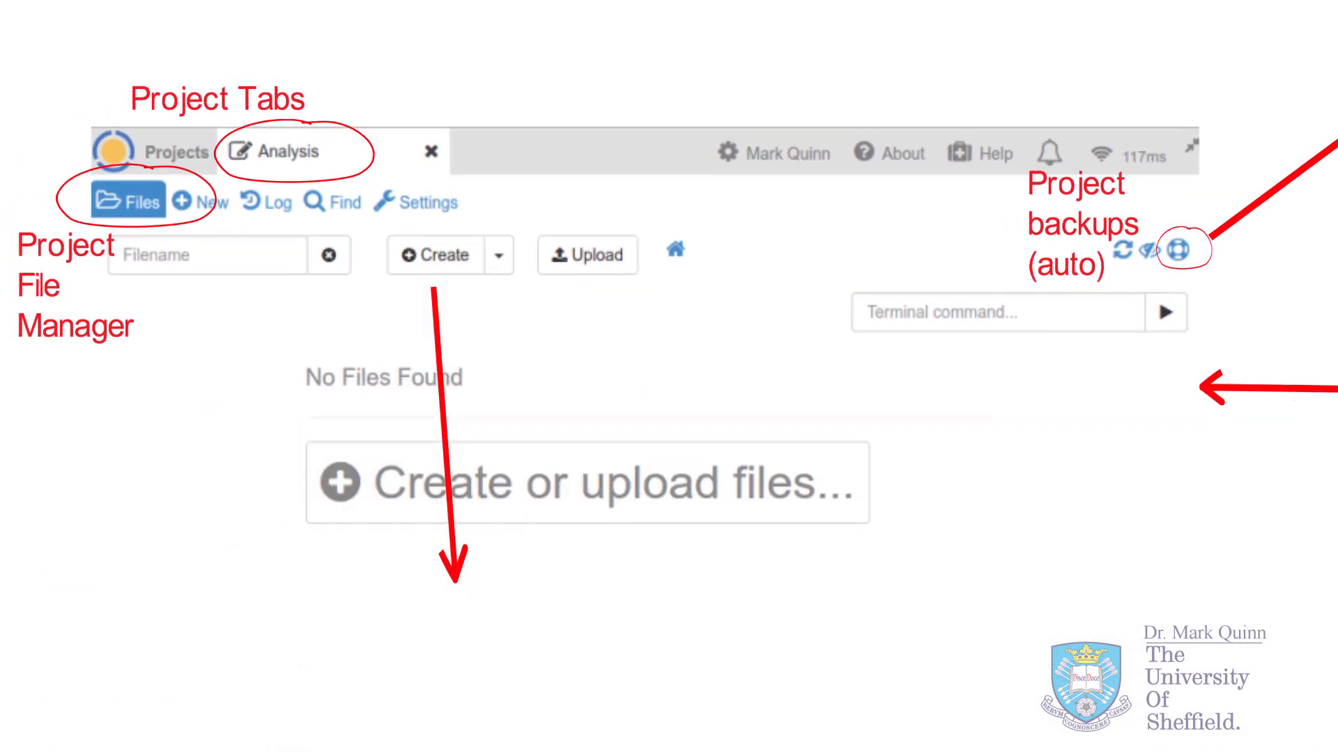
- Show the New menu with File, Folder, Manage a Course and Chatroom options
left_click(434, 255)
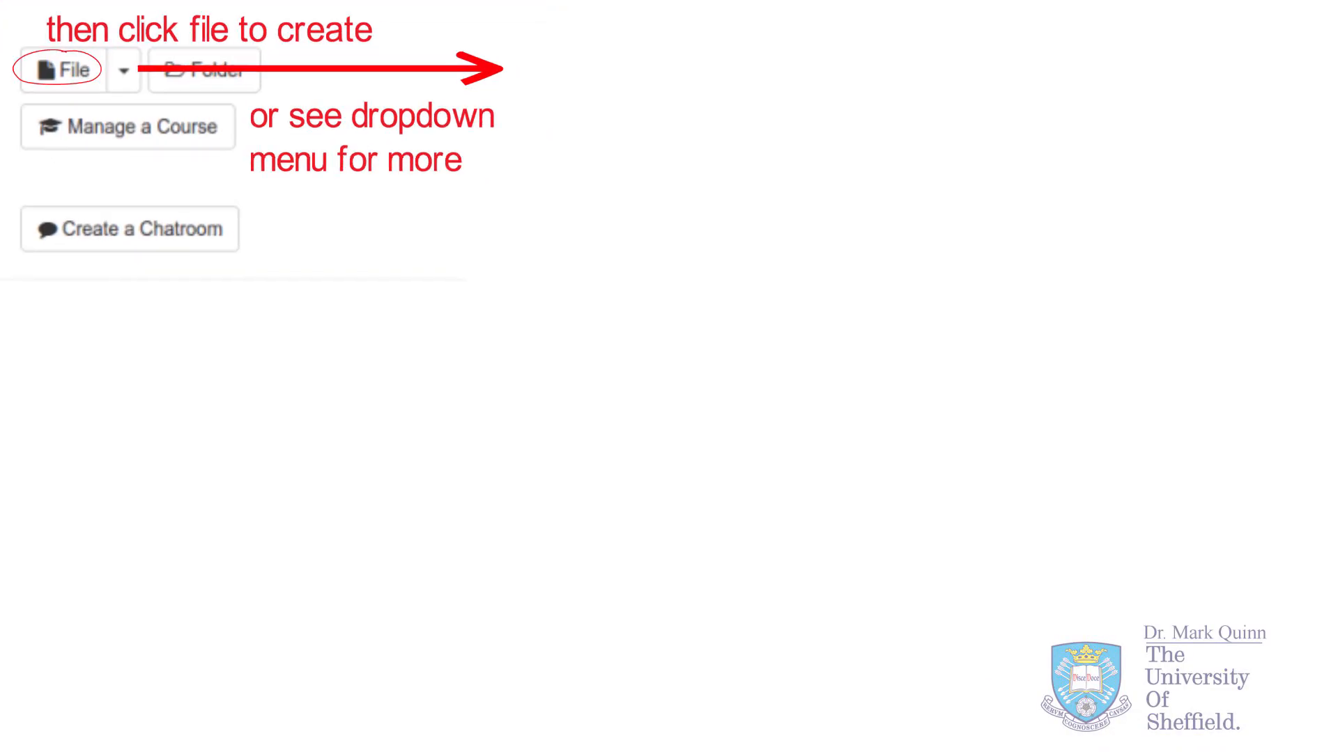
- Expand the File dropdown and scroll through the full list of creatable file types
left_click(616, 65)
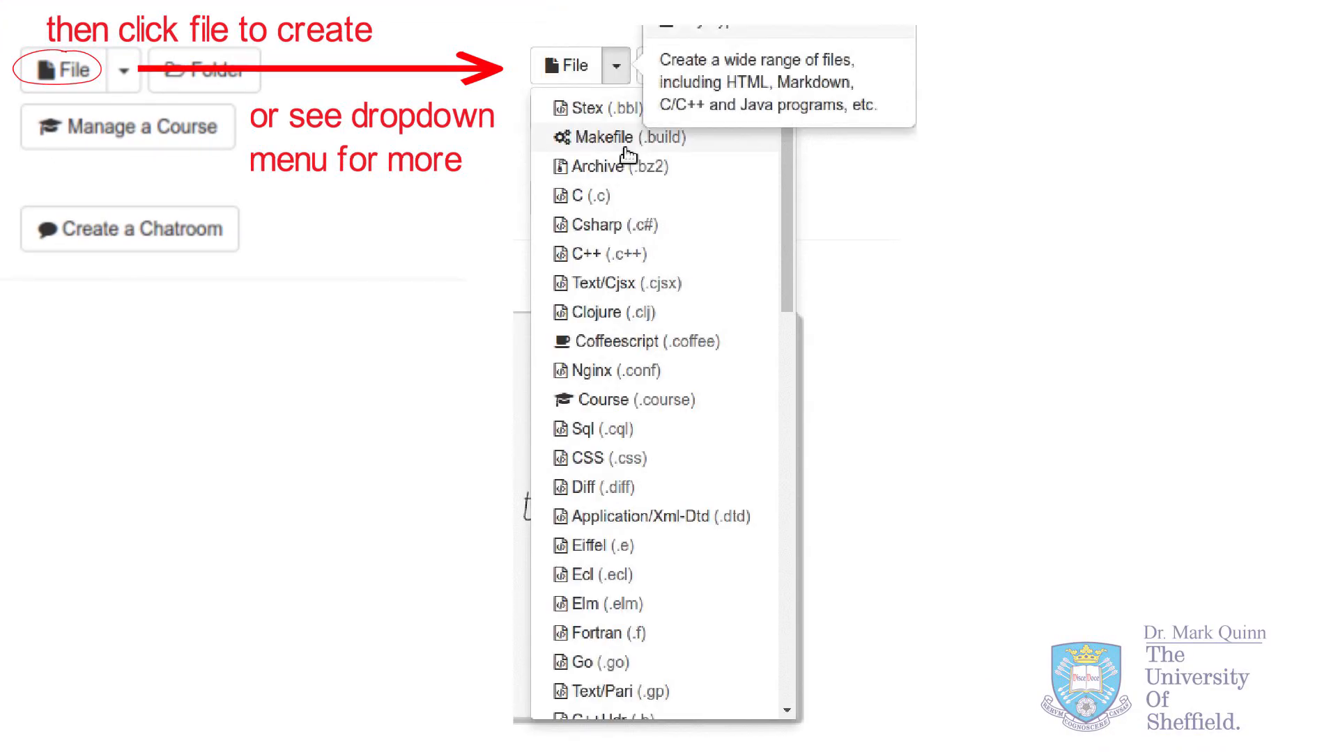
mouse_move(638, 342)
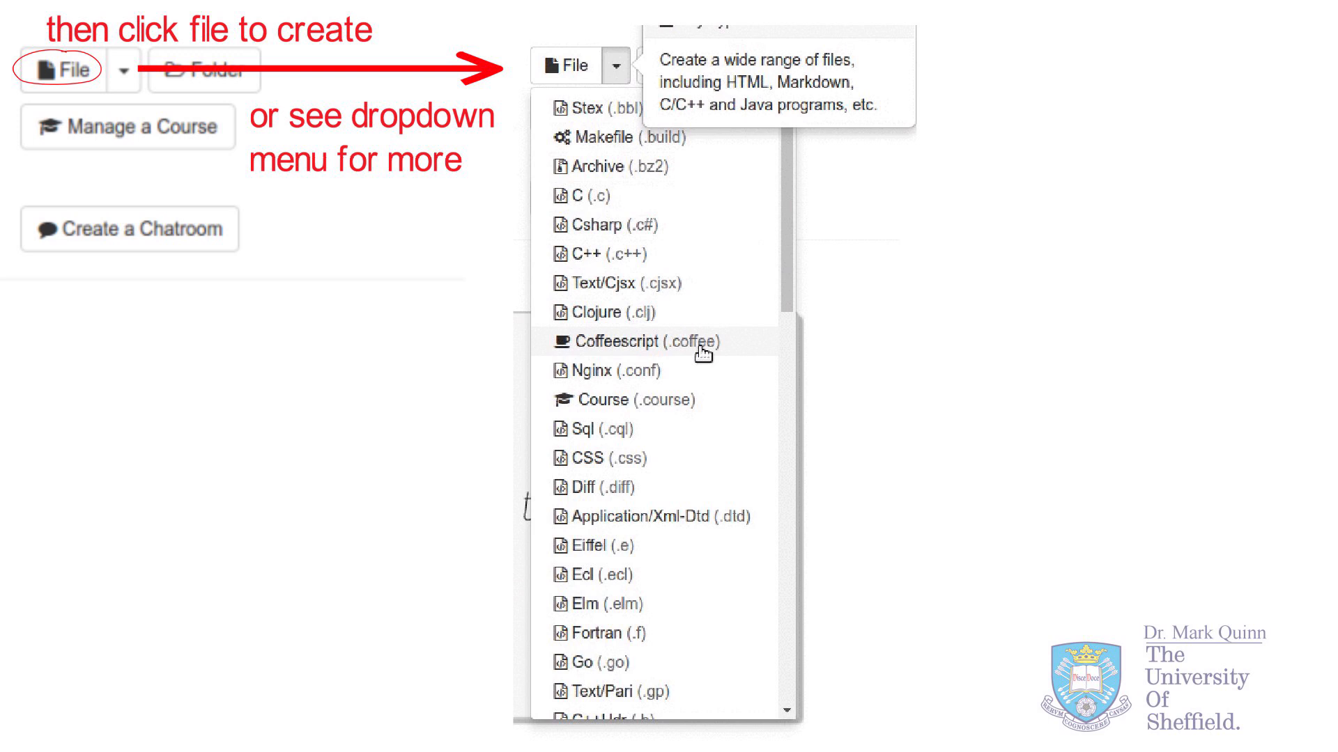
mouse_move(712, 546)
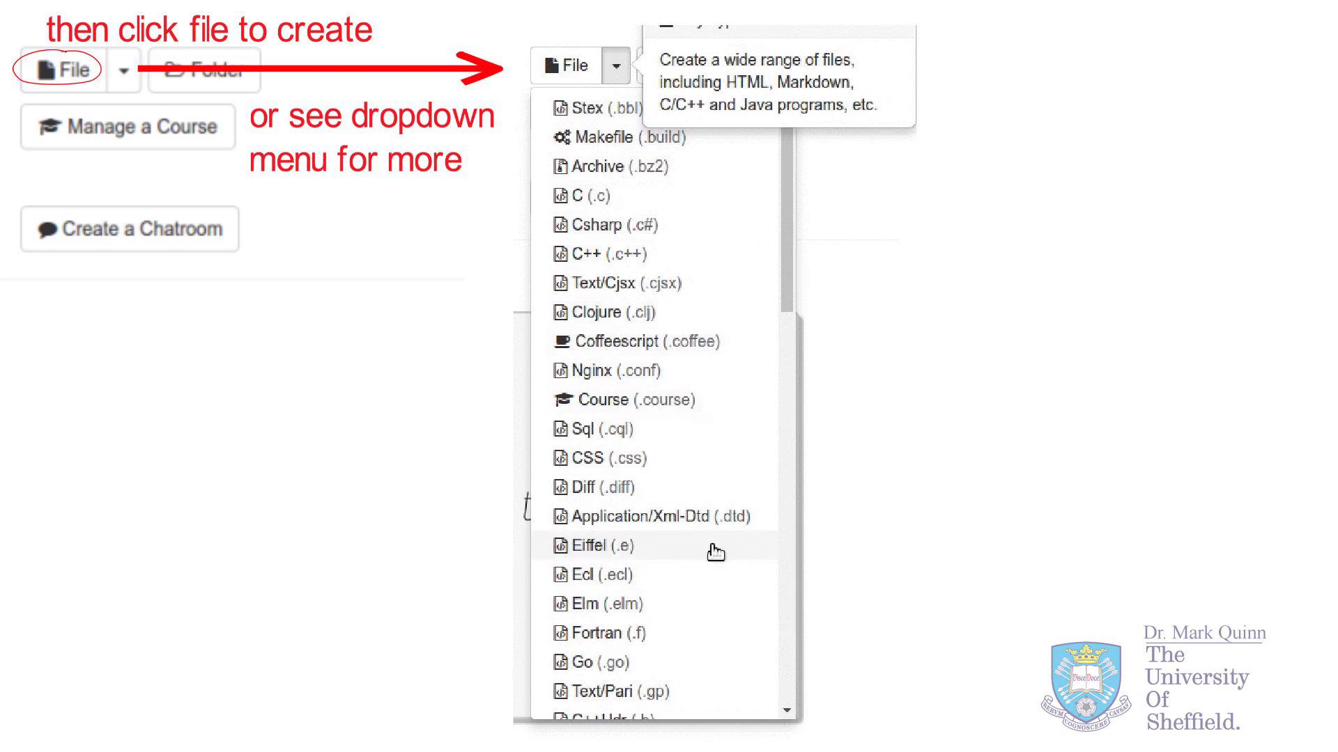
scroll("down", 3)
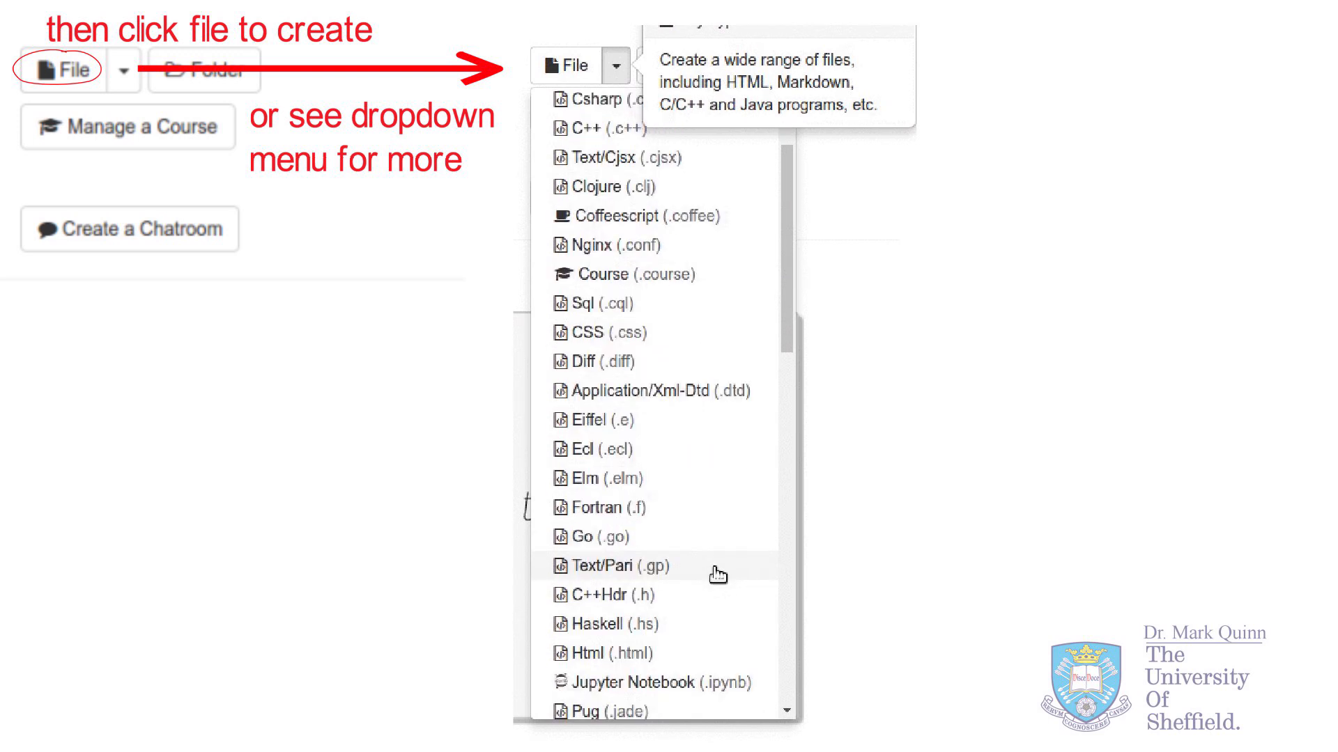
scroll("down", 3)
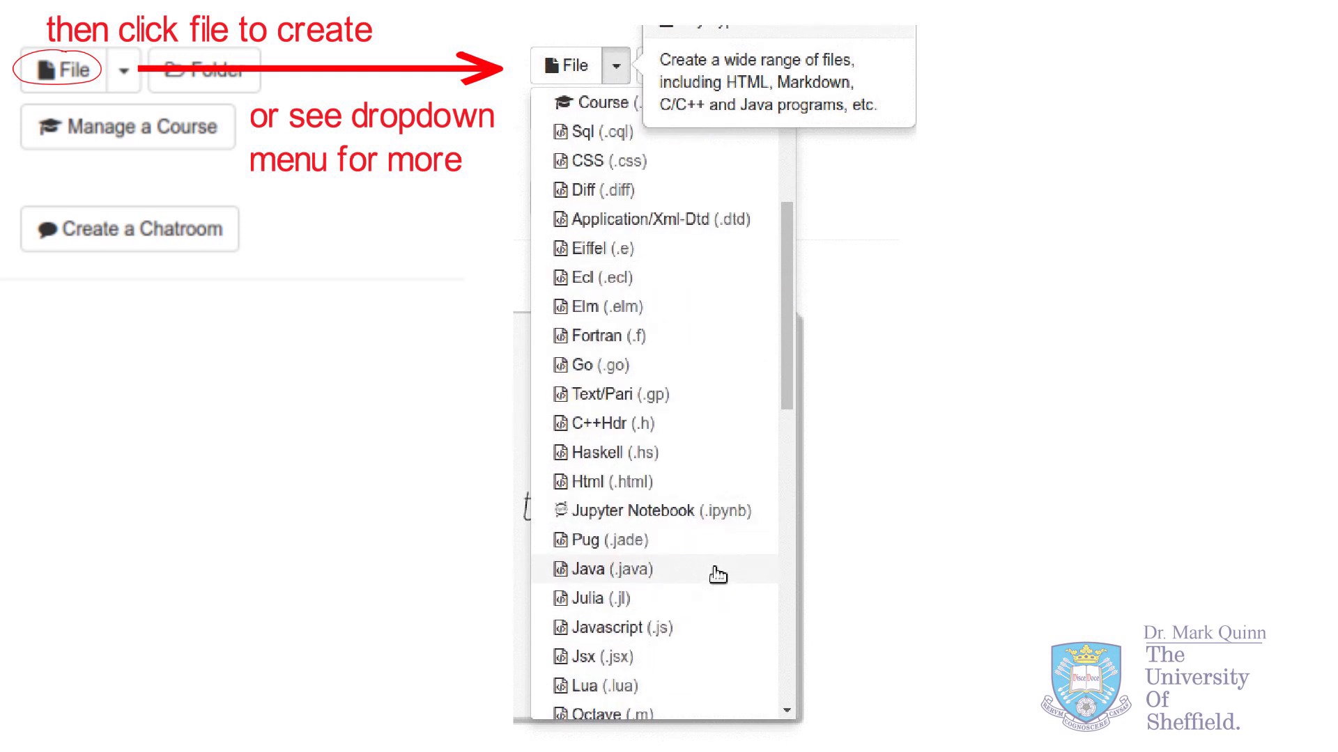
scroll("down", 3)
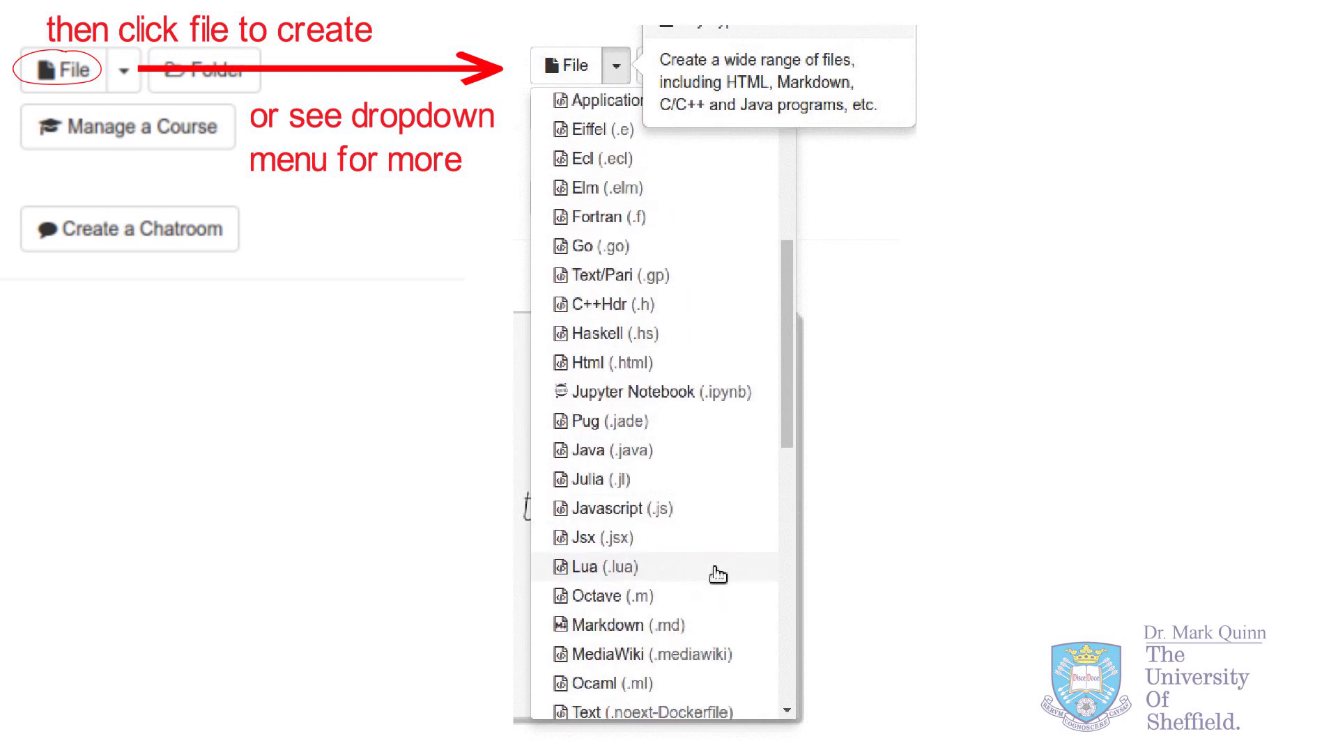
scroll("down", 3)
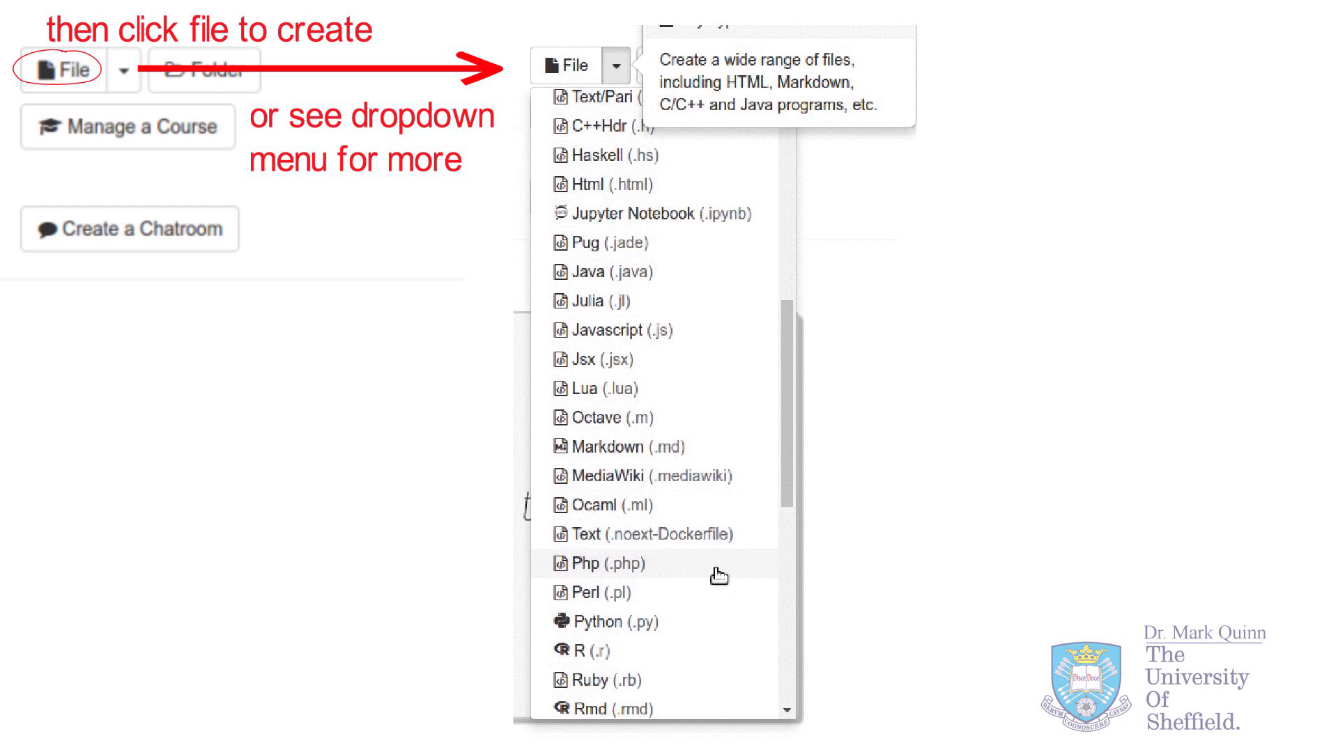
scroll("down", 3)
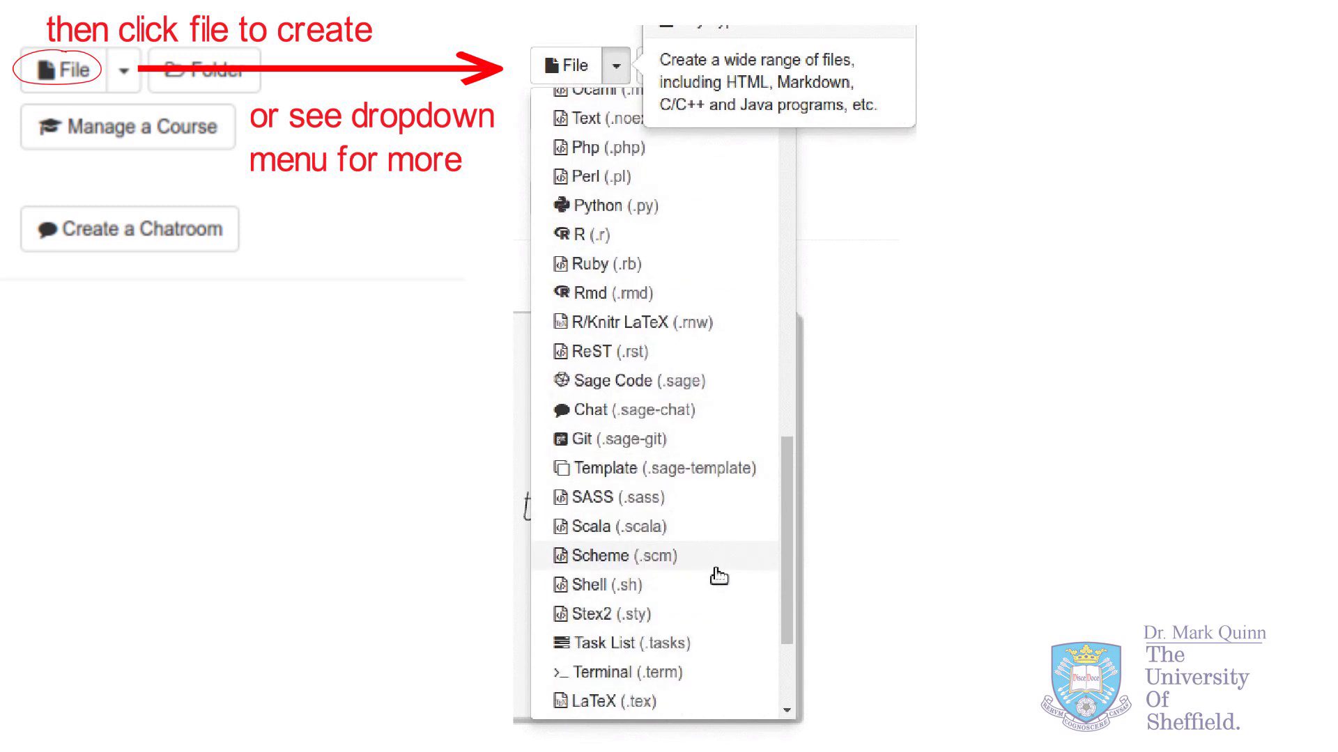
scroll("down", 3)
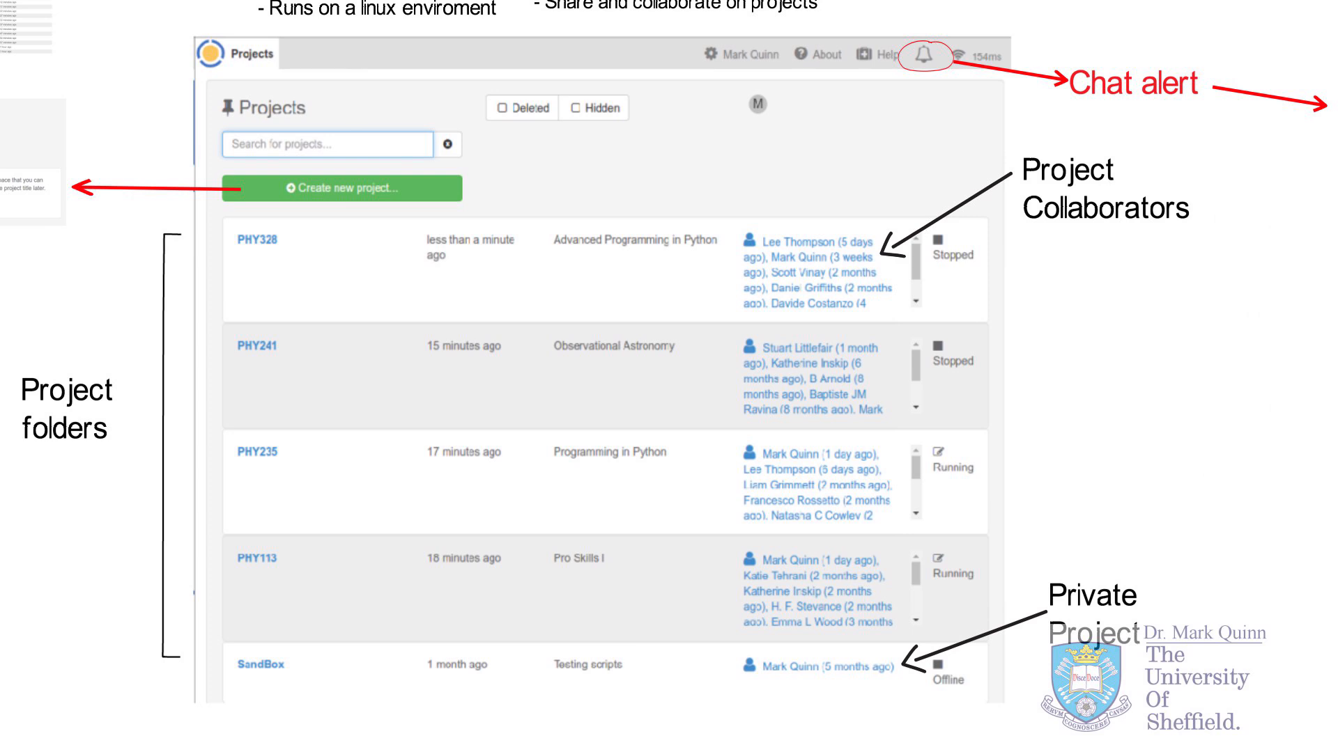
- Switch to the Projects list showing collaborators and running status
left_click(925, 53)
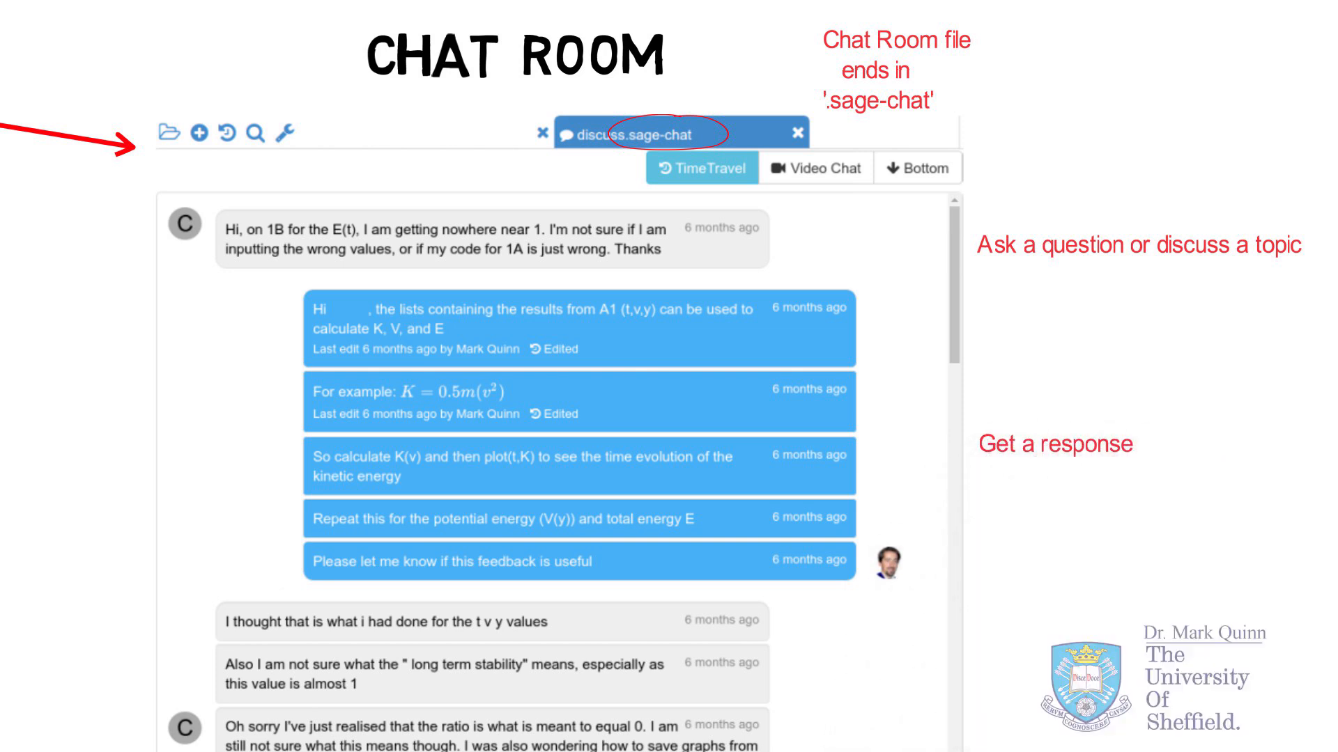
- Scroll down through the discuss.sage-chat room to read the question and replies
scroll("down", 3)
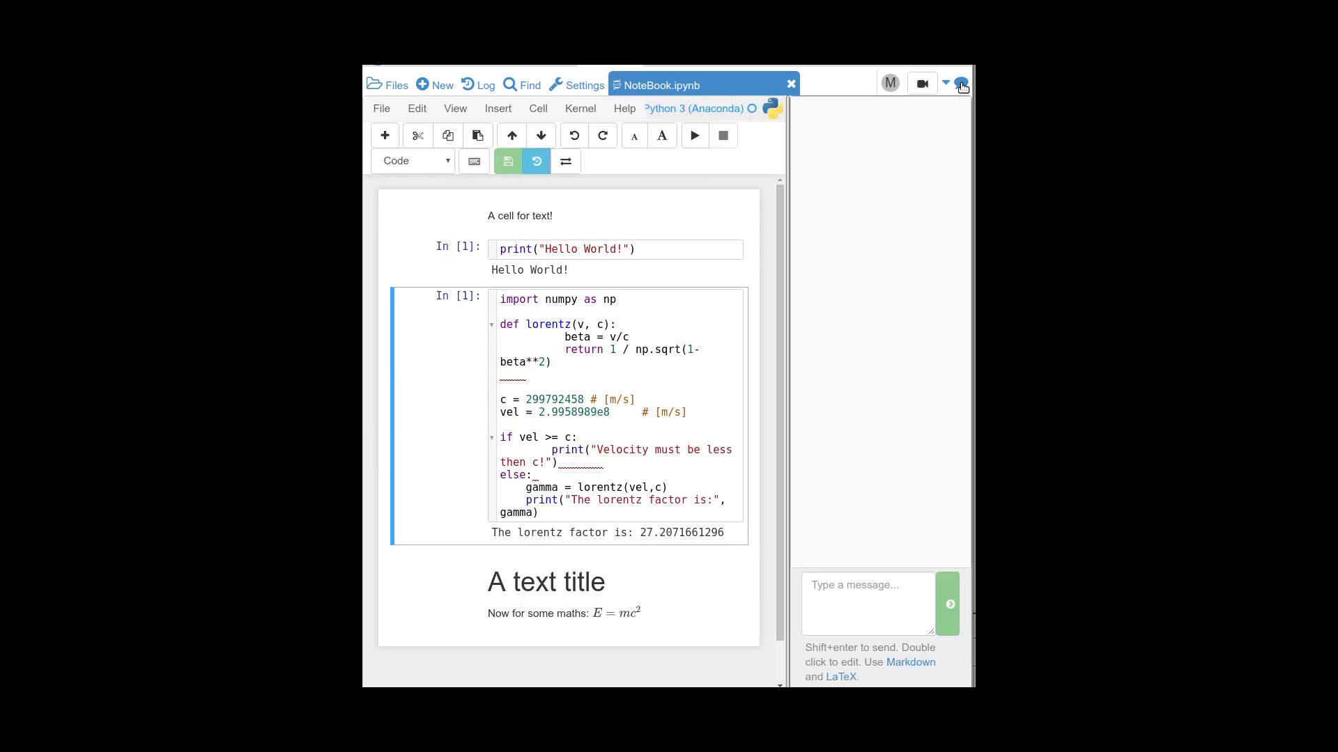
- Post the chat question 'Can you change the print statement?'
left_click(868, 604)
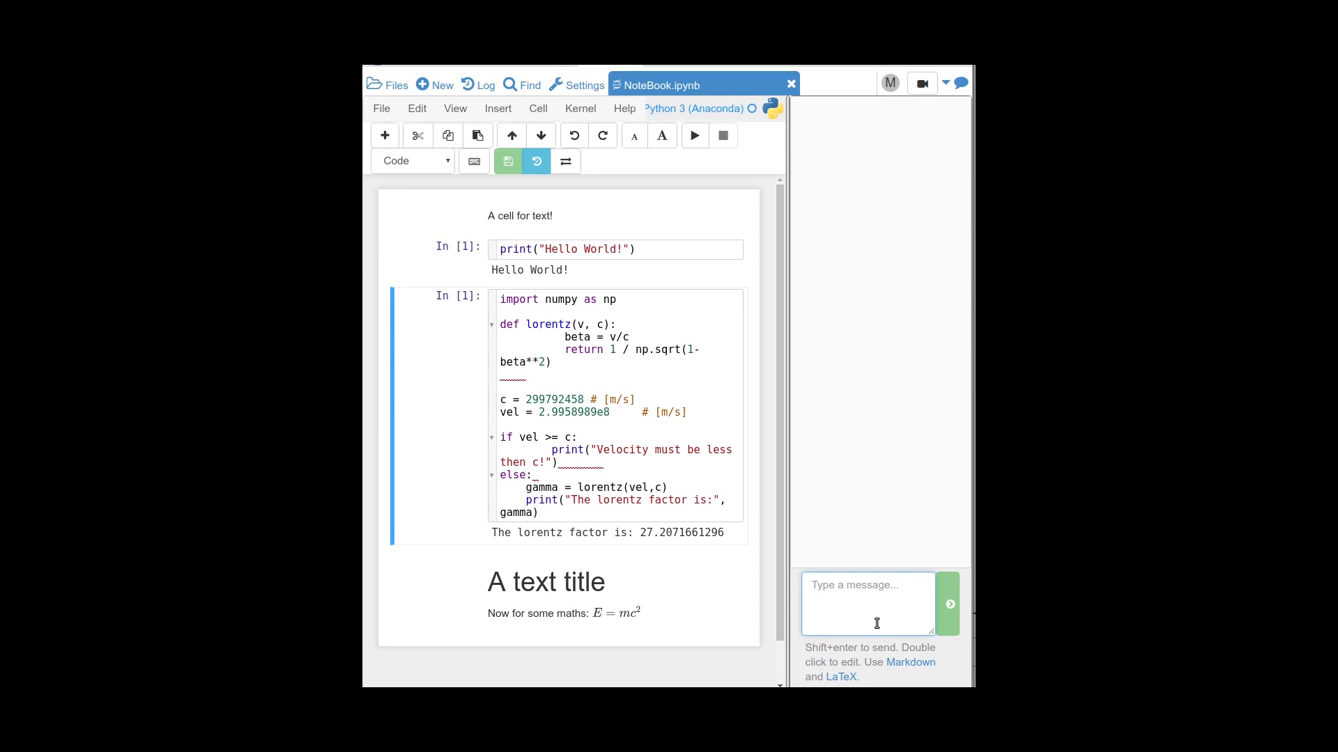
type("Can")
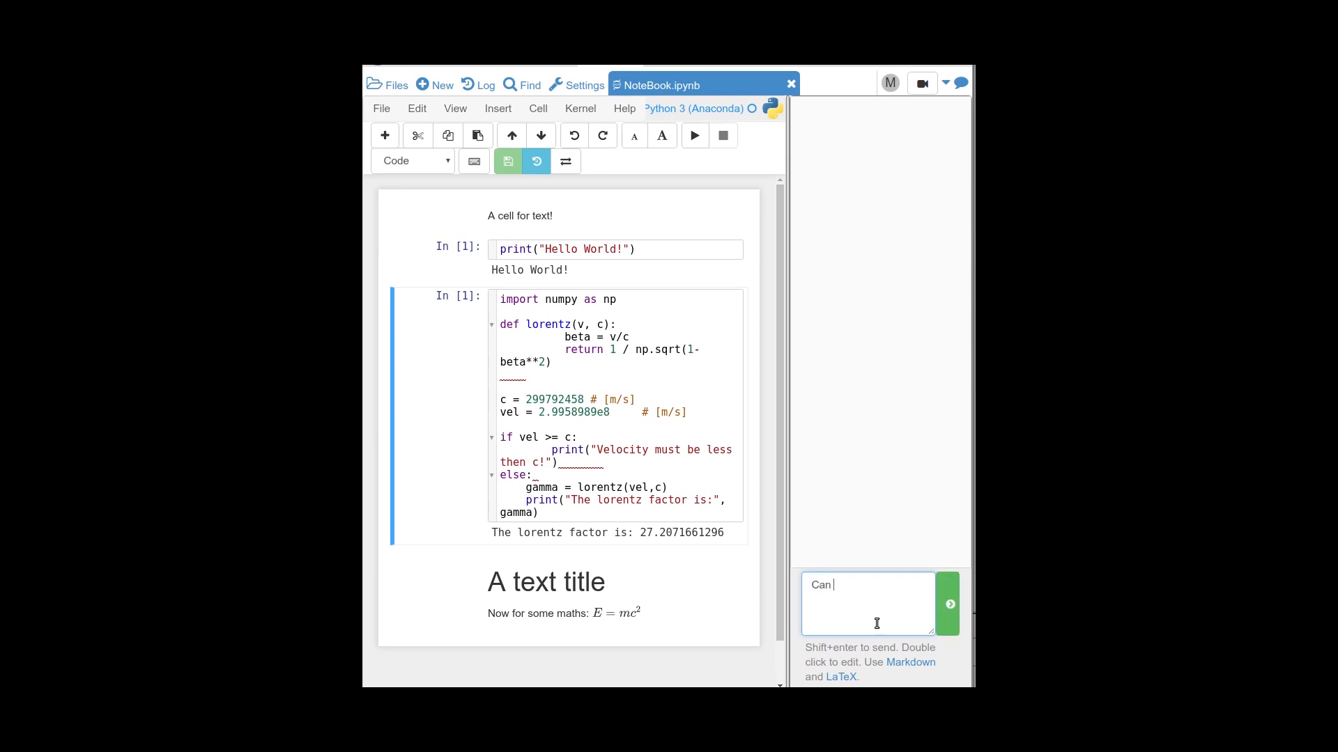
type("you")
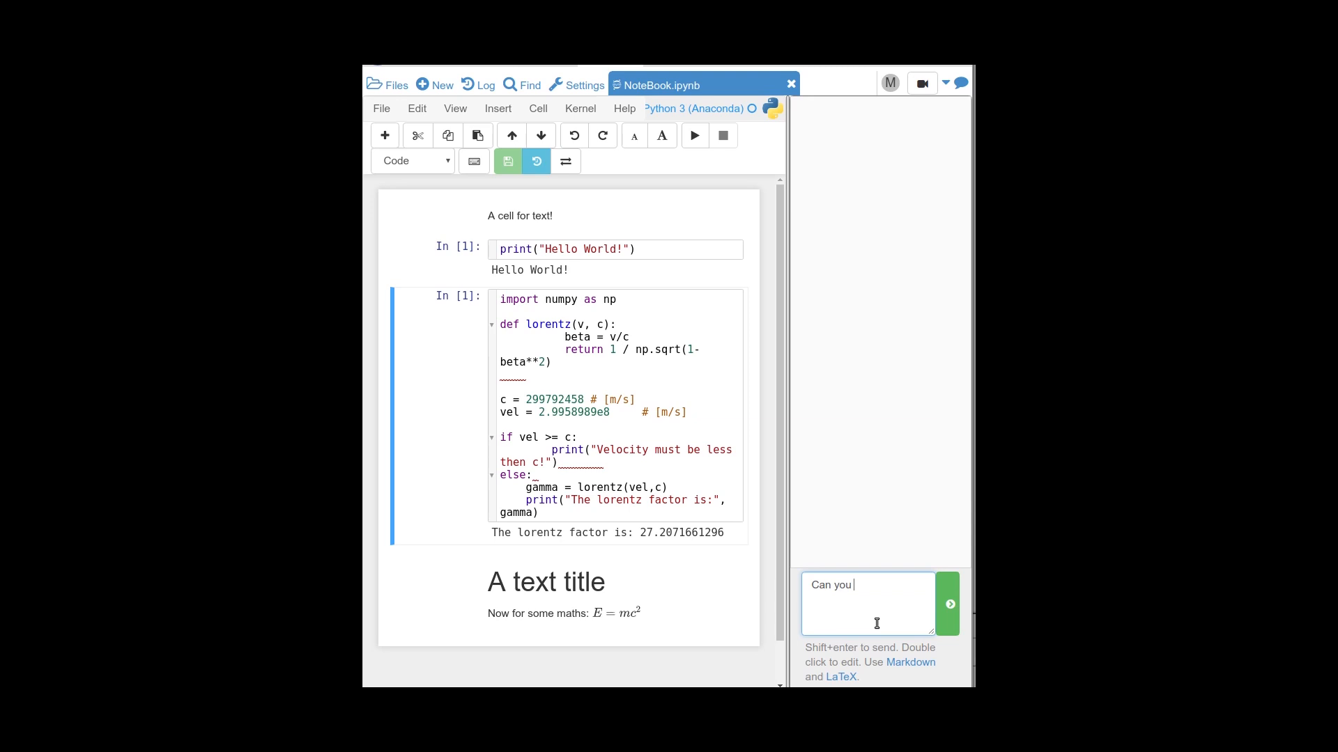
type("change the print statement?")
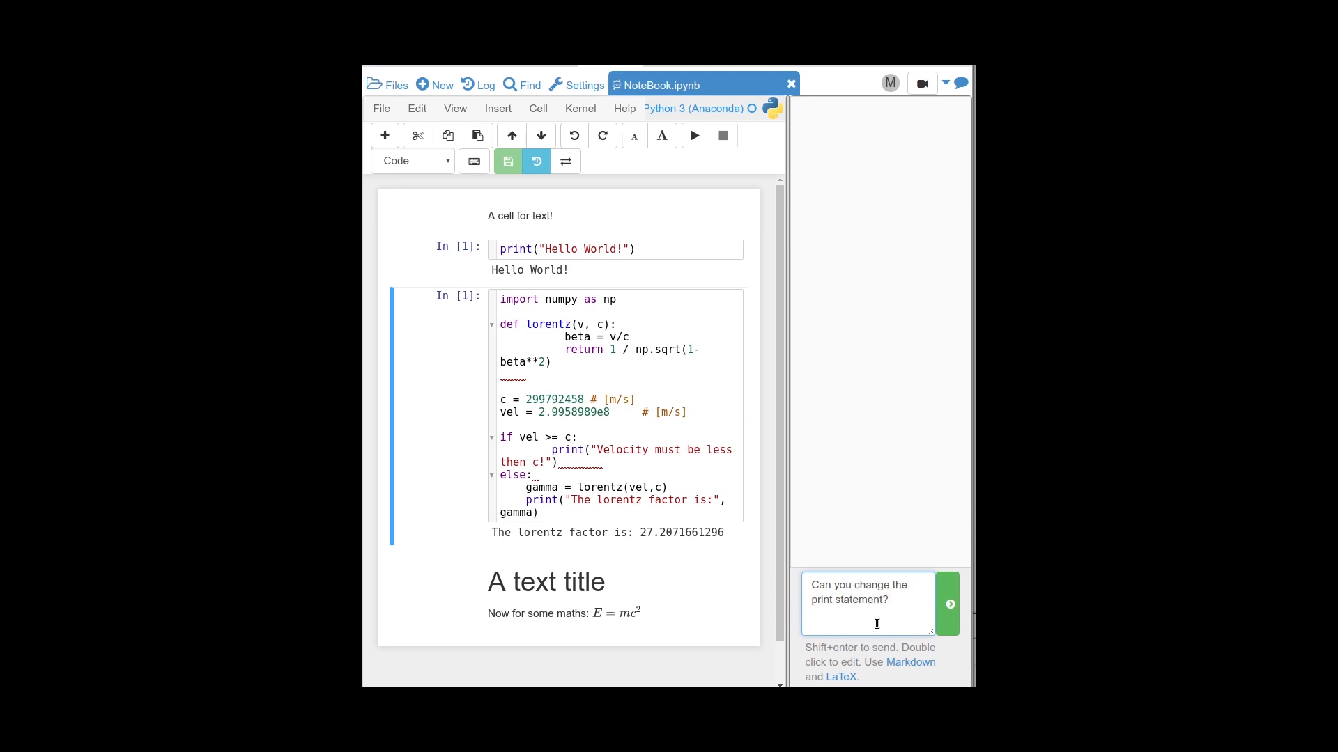
left_click(948, 604)
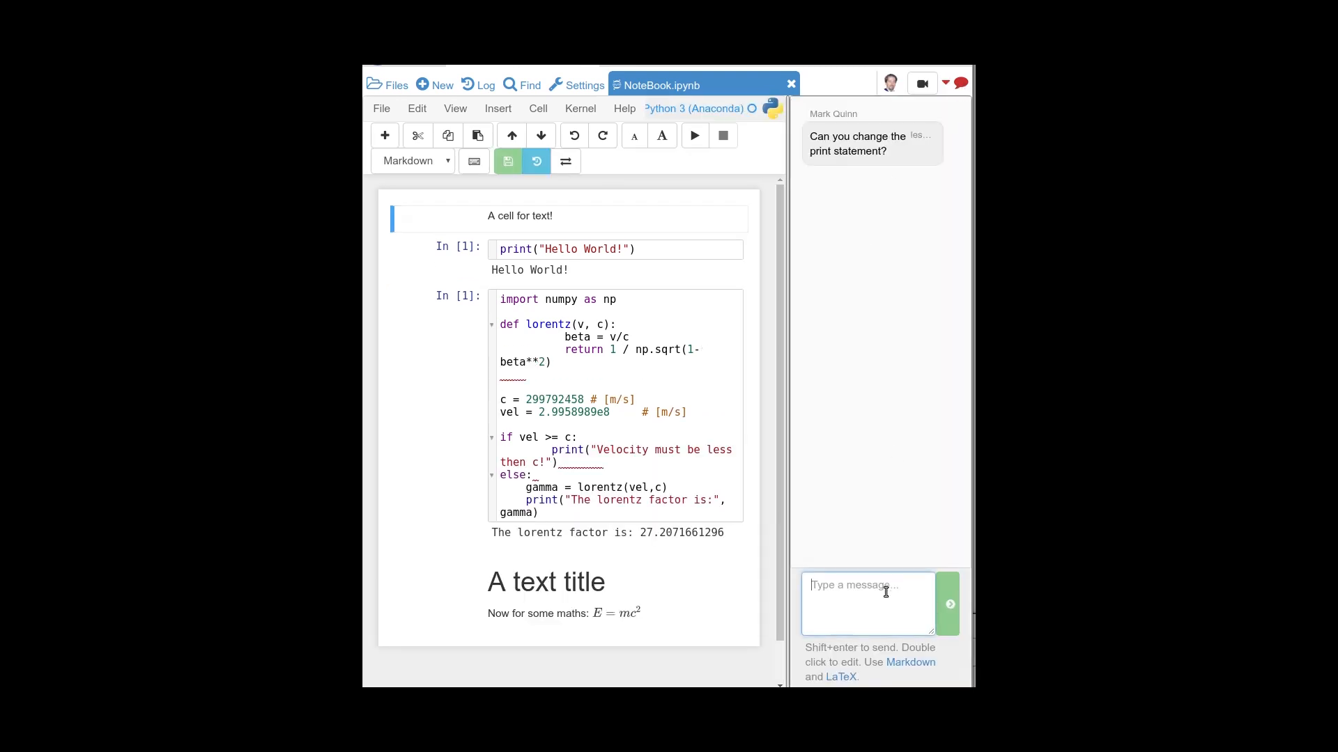
- Send the reply 'Sure, will do' in the side chat
type("Sure, wi")
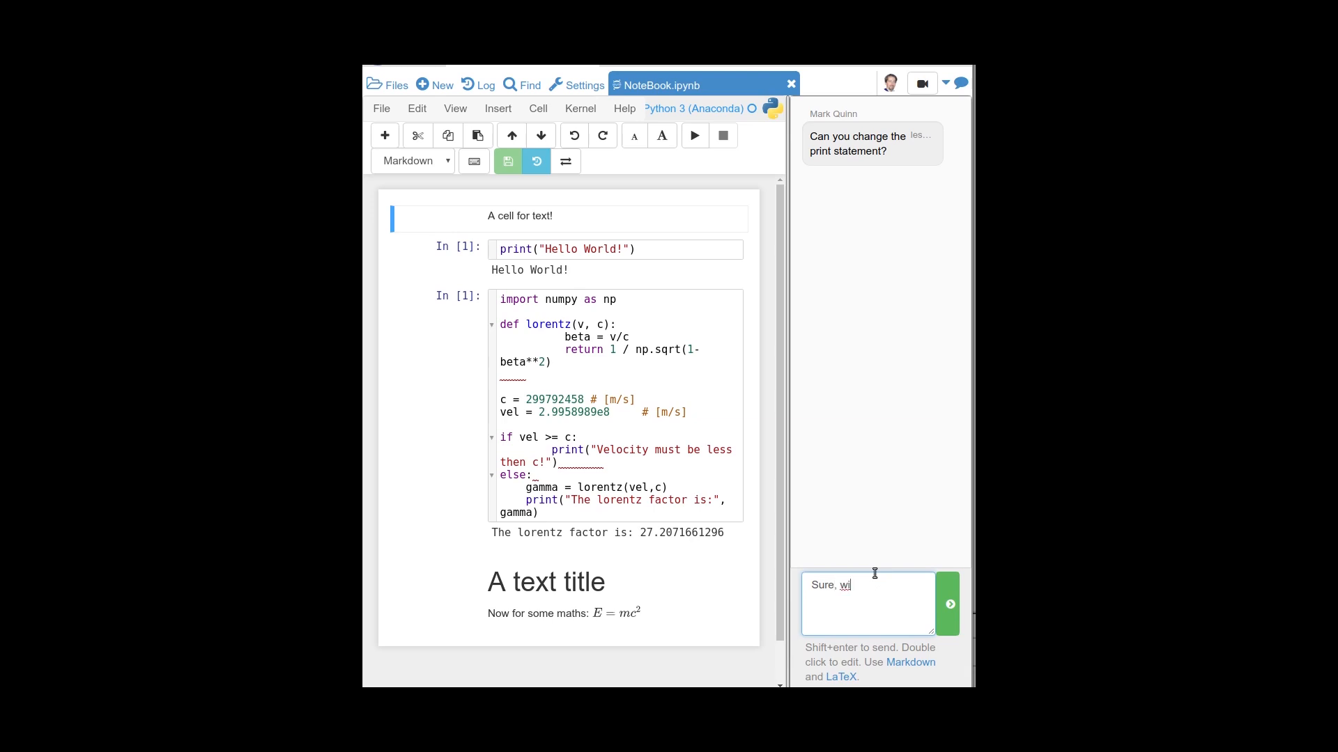
left_click(947, 604)
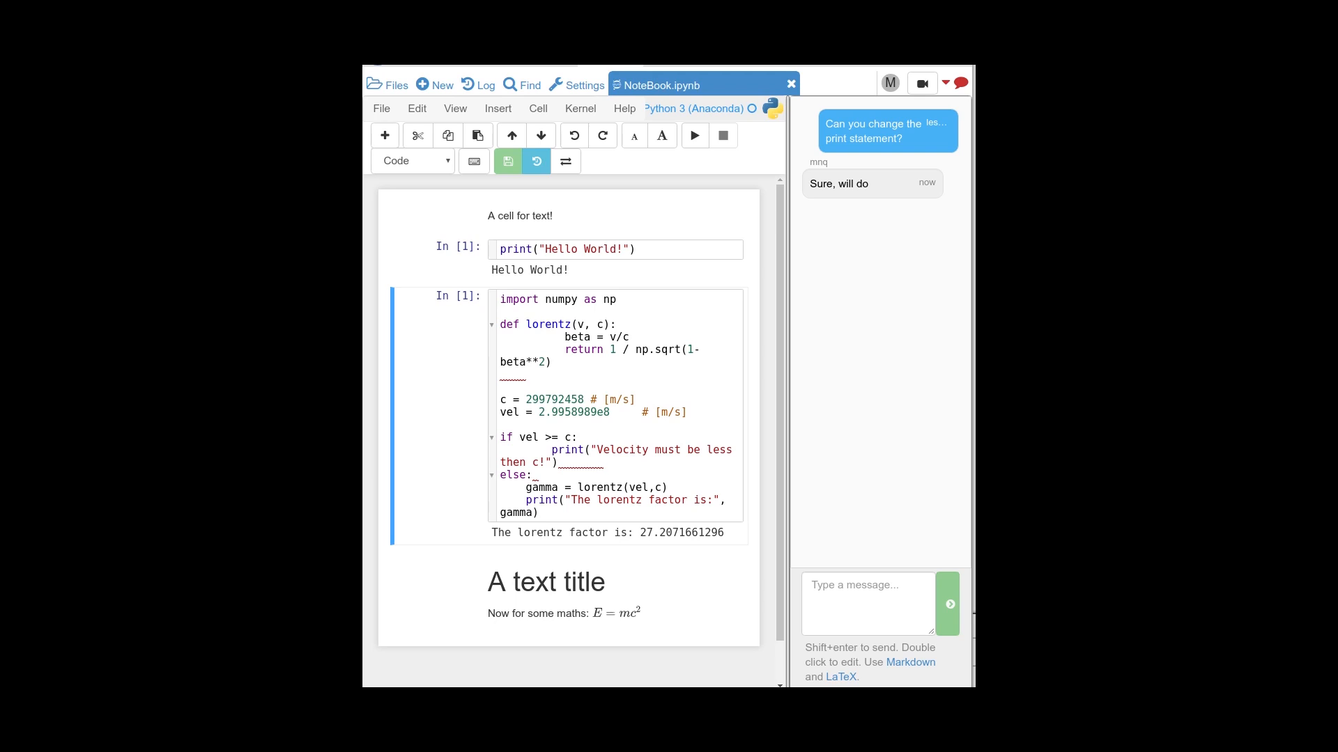
- Add print("Goodbye World!") on a new line below print("Hello World!")
left_click(633, 249)
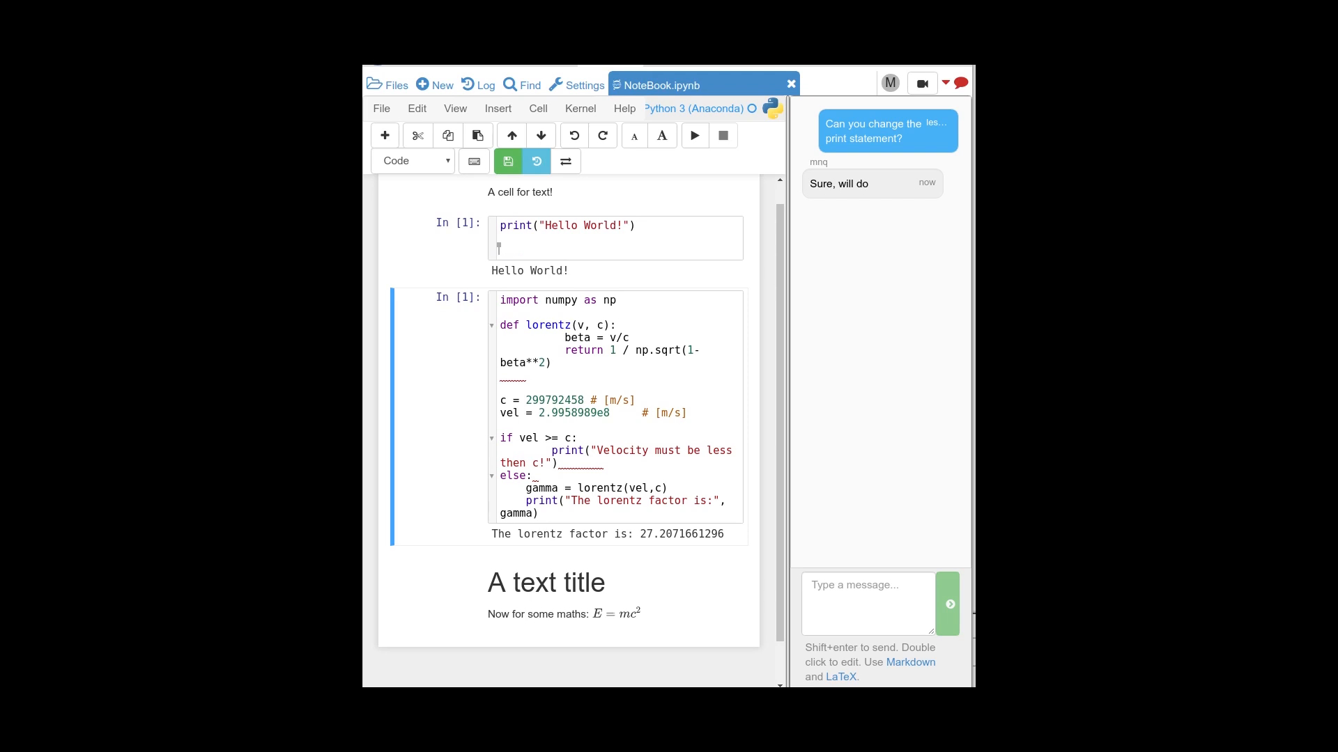
type("print")
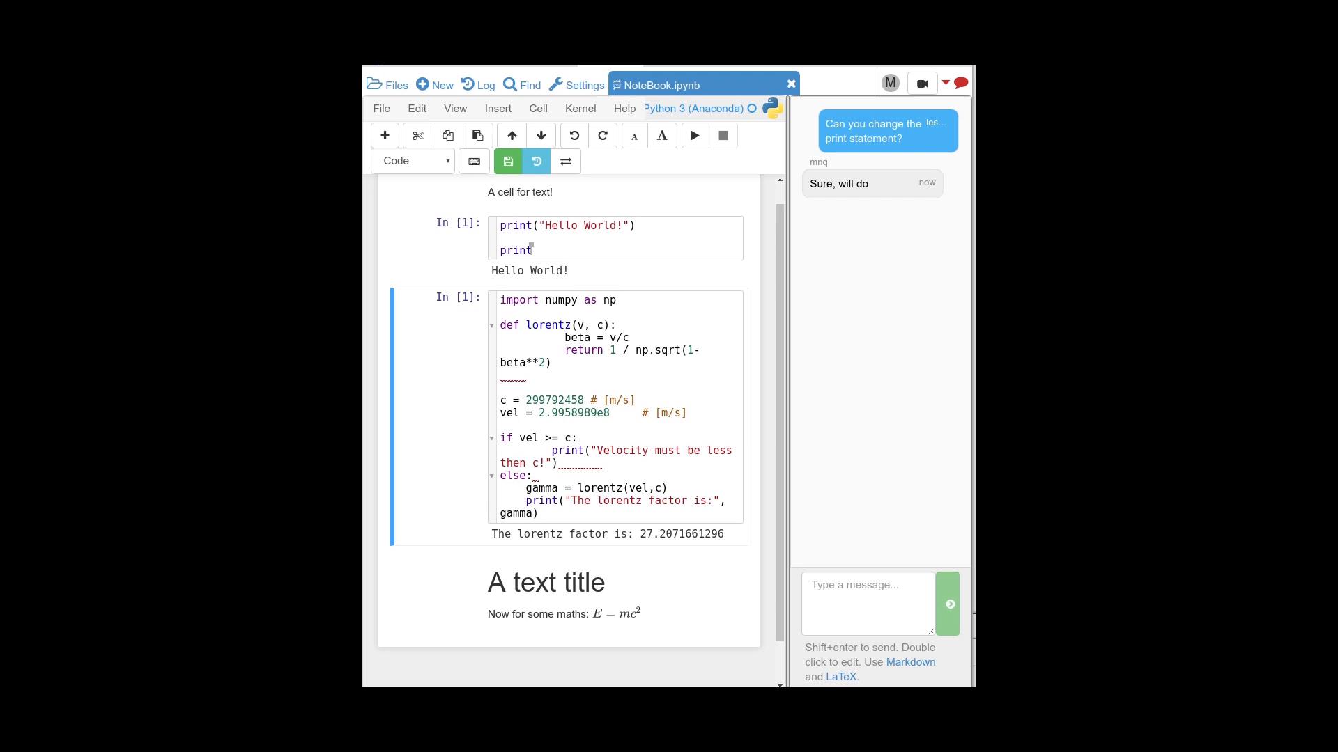
type("()")
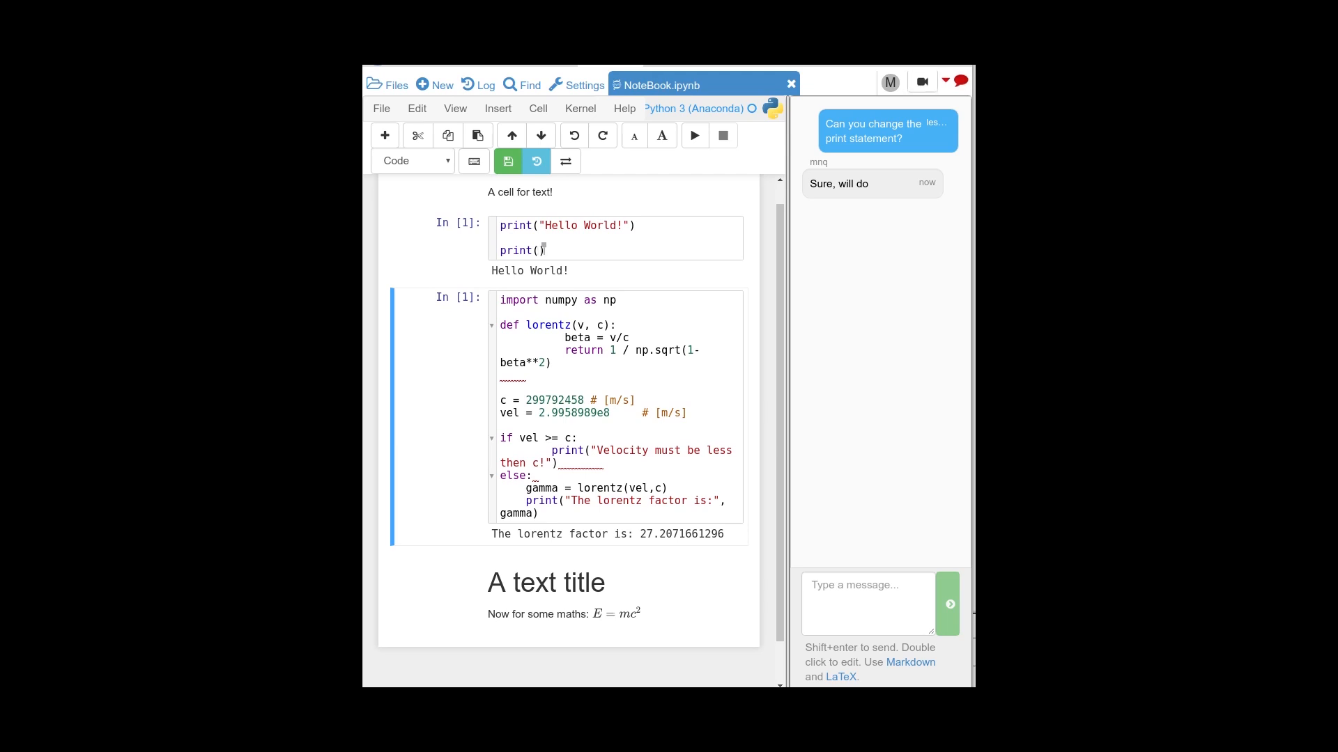
type("\"Goodbye\"")
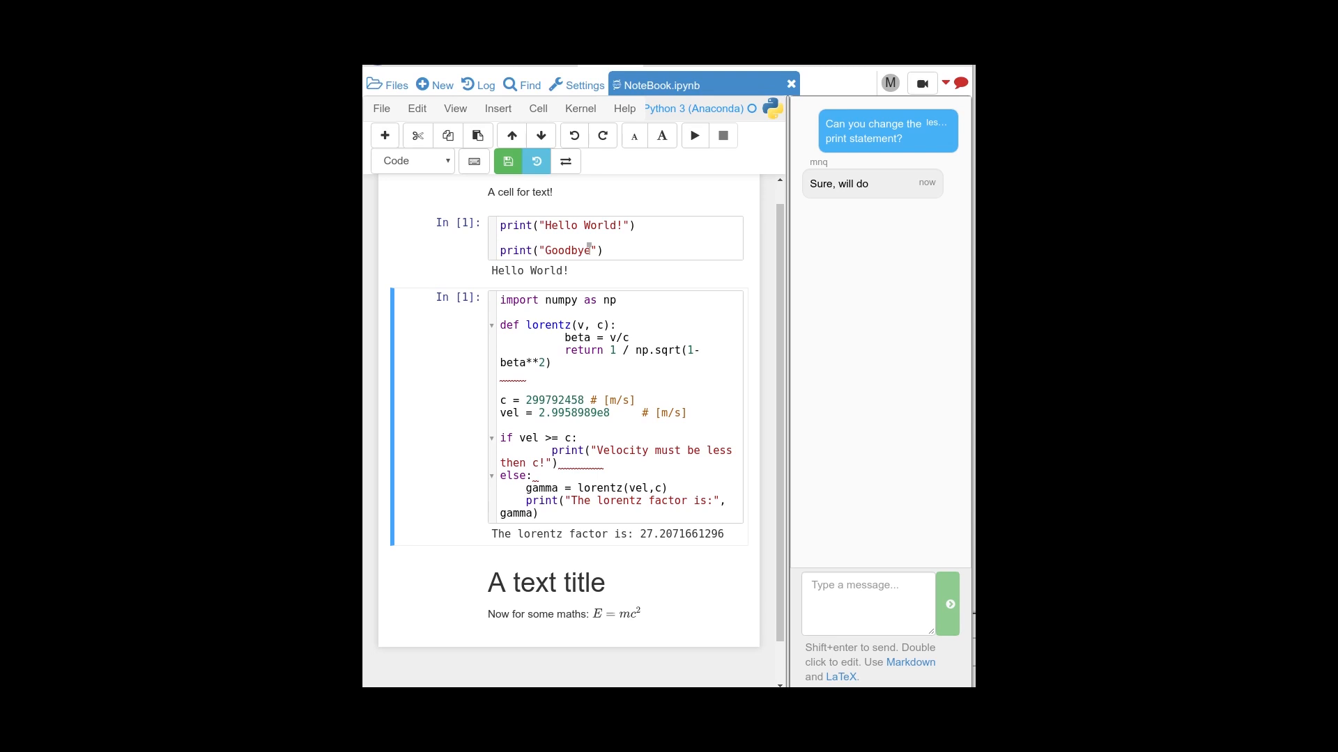
left_click(606, 250)
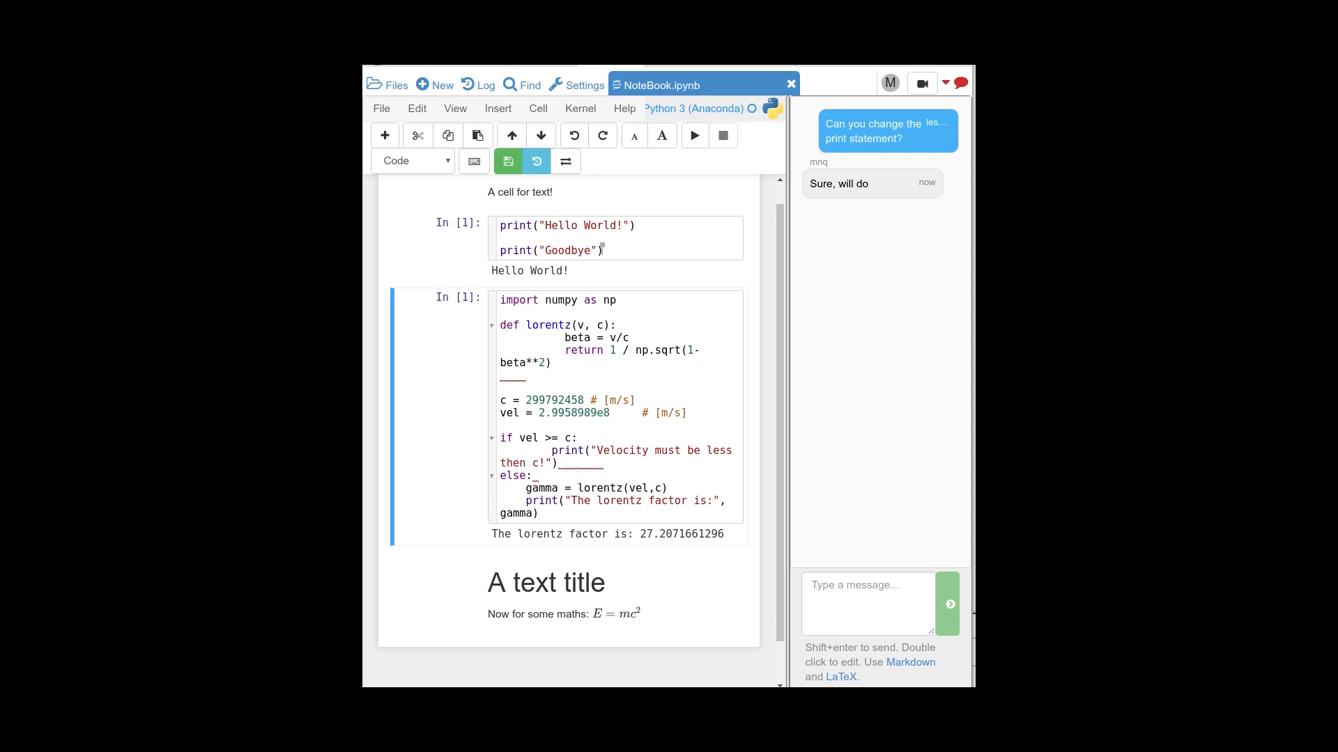
type("World!")
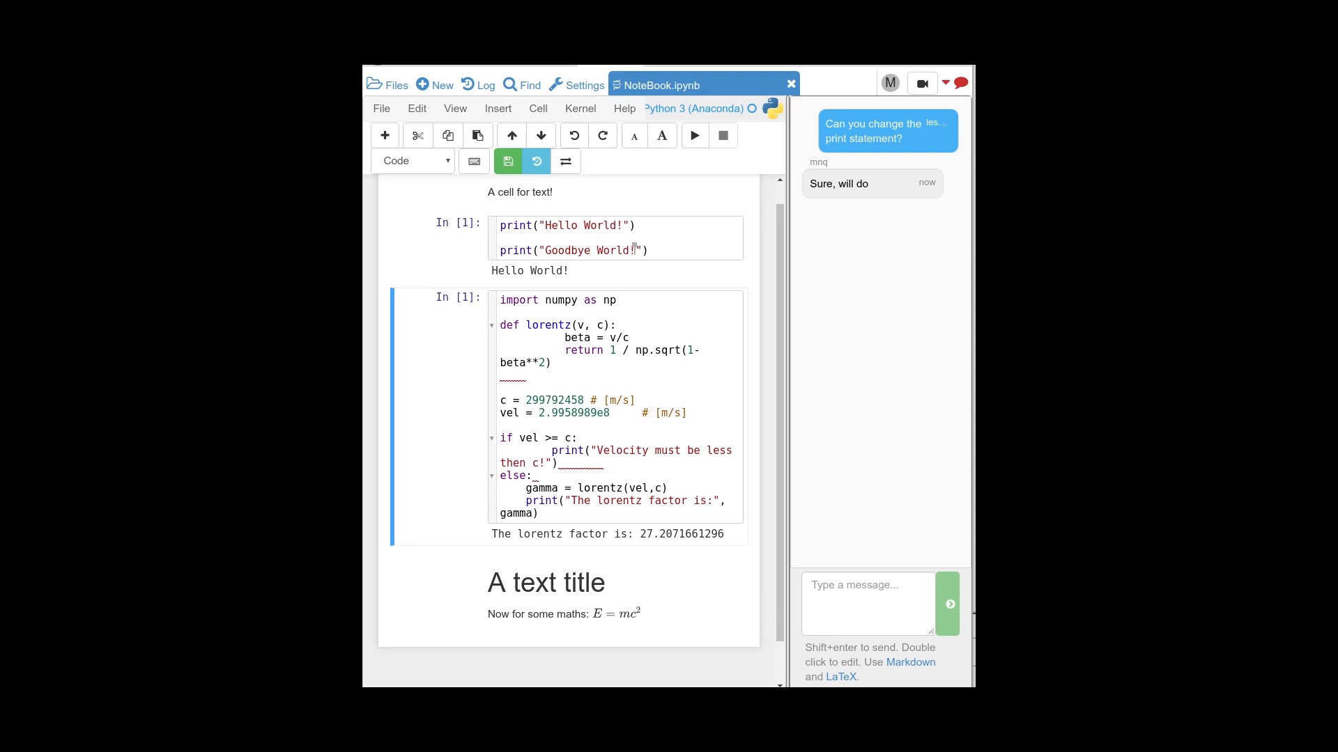
mouse_move(651, 291)
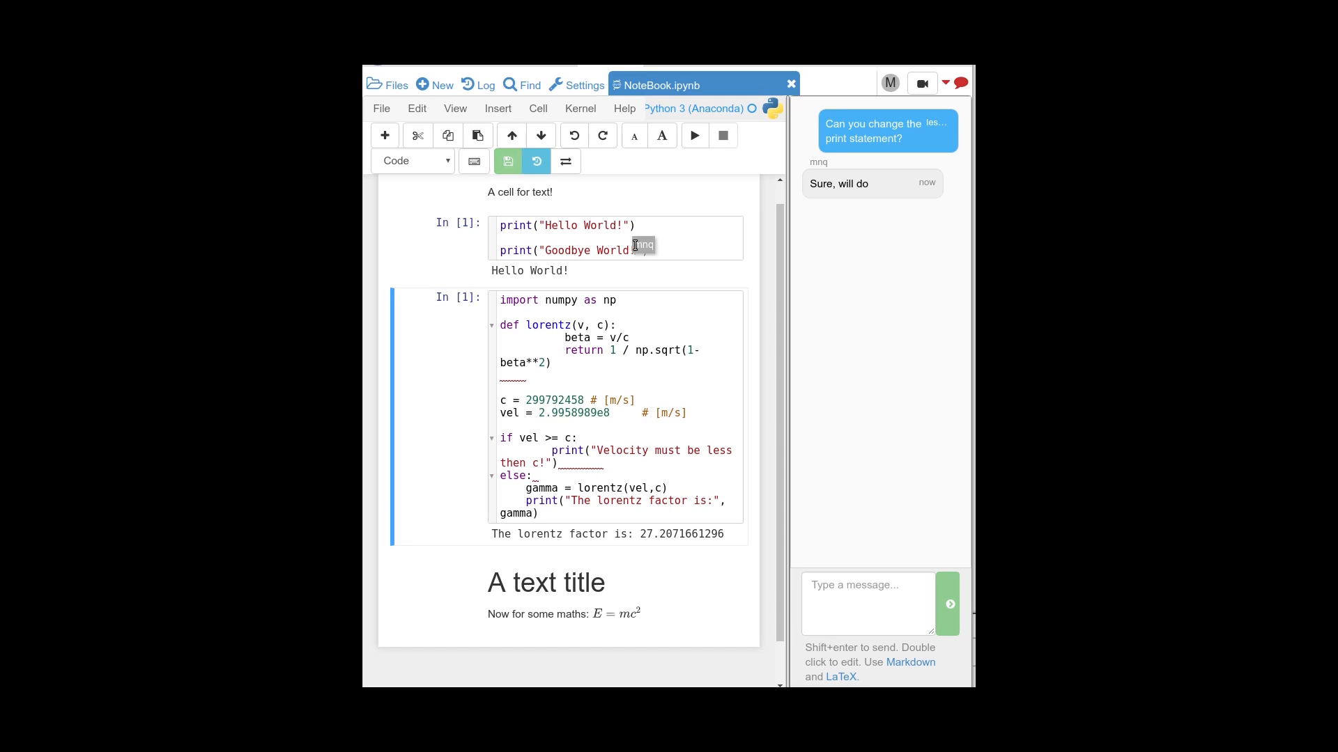
mouse_move(671, 248)
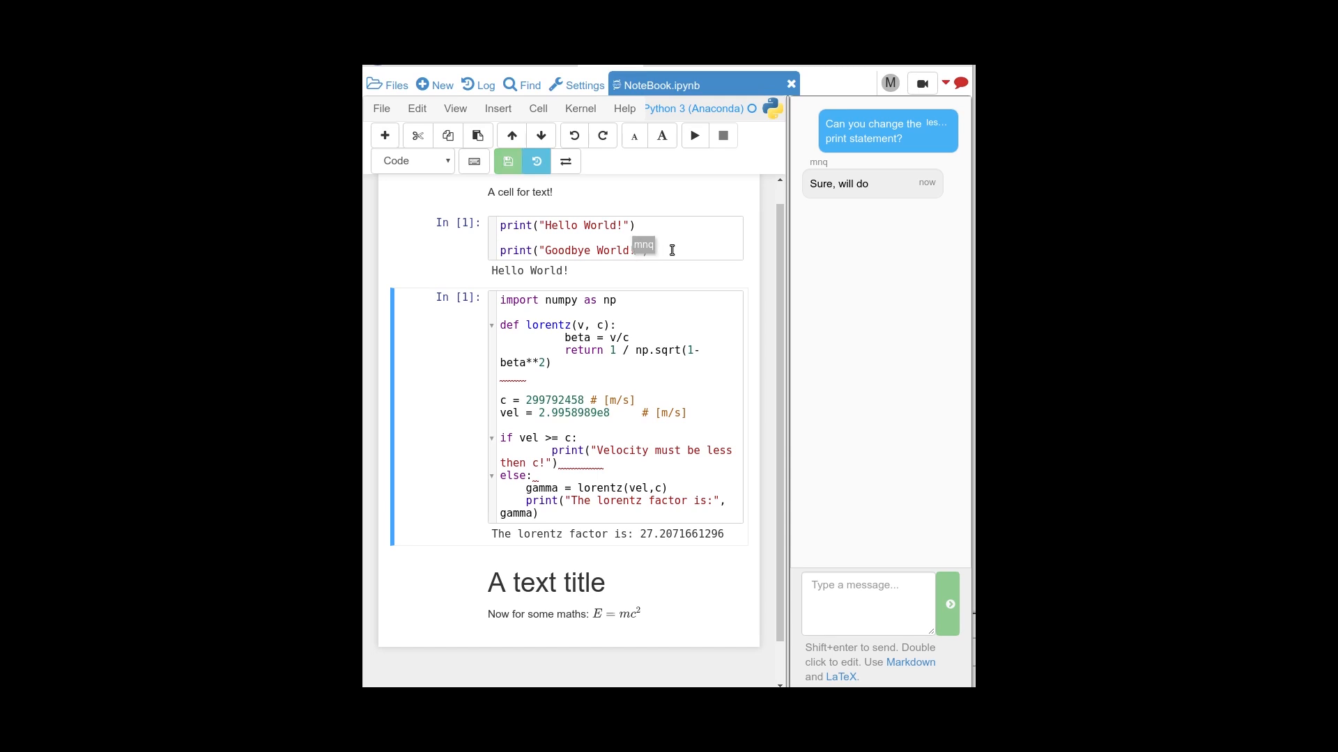